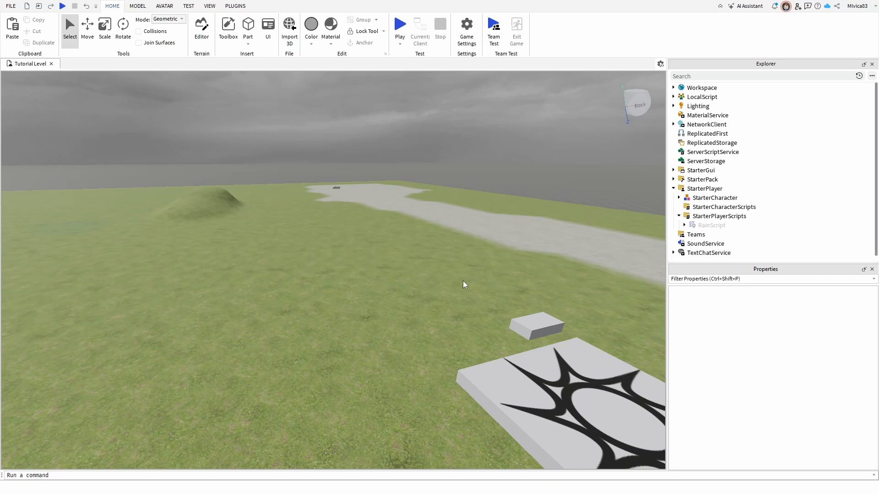
- Collapse and re-expand StarterPlayer, then start a play test of the level
left_click(497, 377)
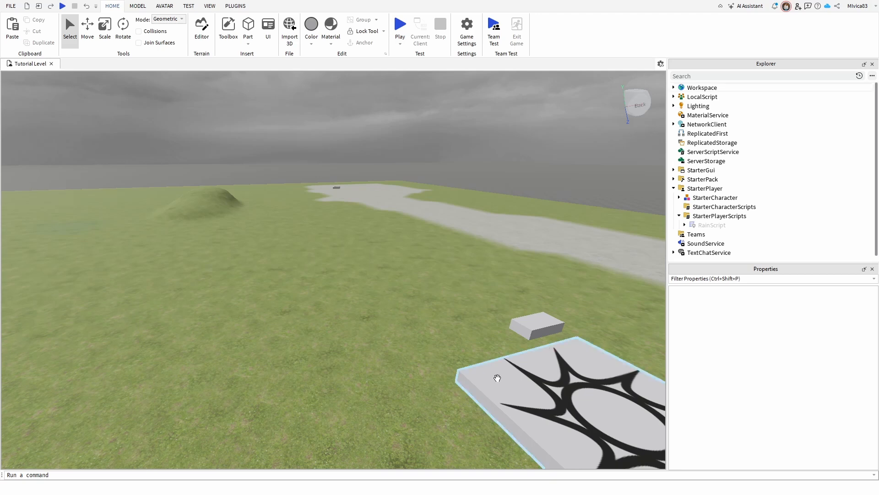
left_click(674, 188)
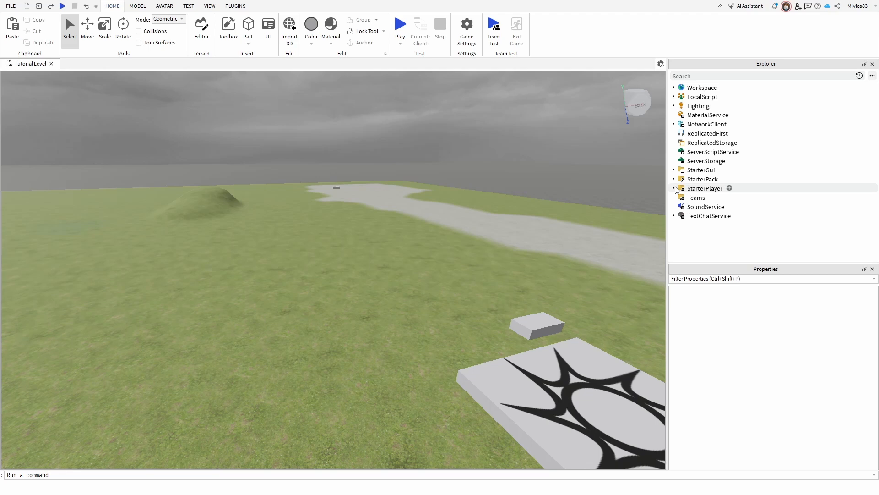
left_click(674, 188)
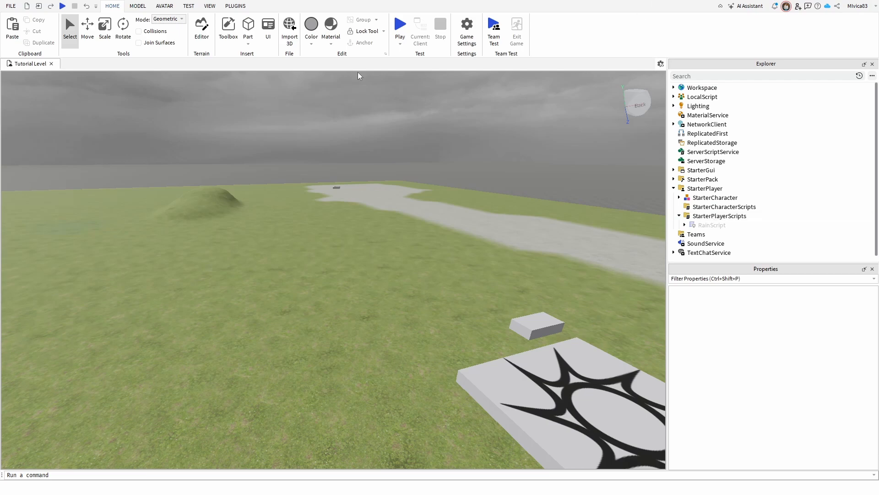
left_click(400, 23)
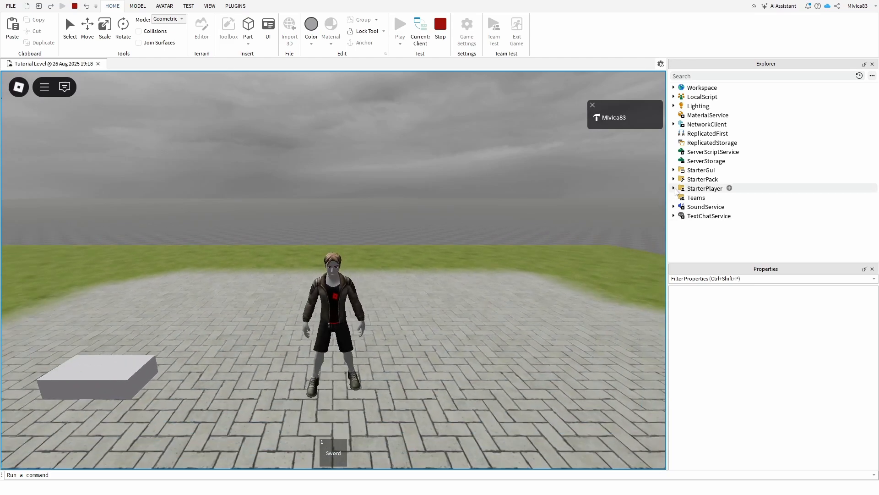
- During play, expand StarterPlayer > StarterPlayerScripts and copy the RbxCharacterSounds script
left_click(675, 188)
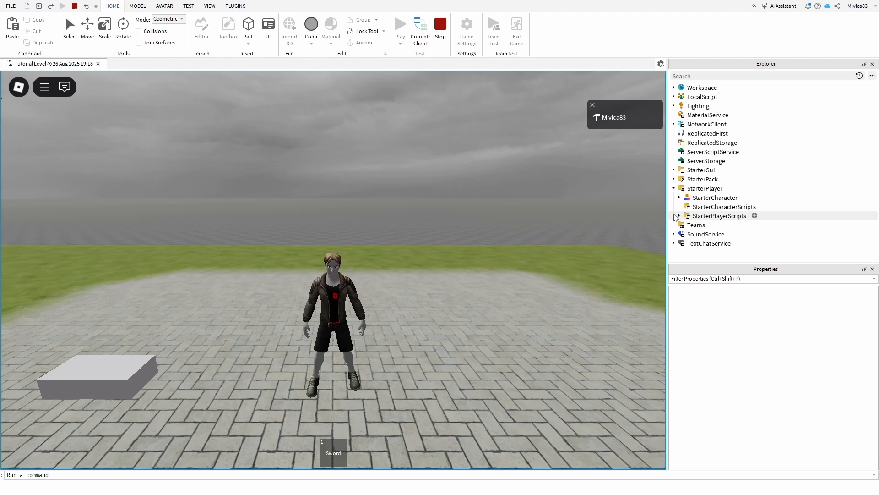
left_click(677, 215)
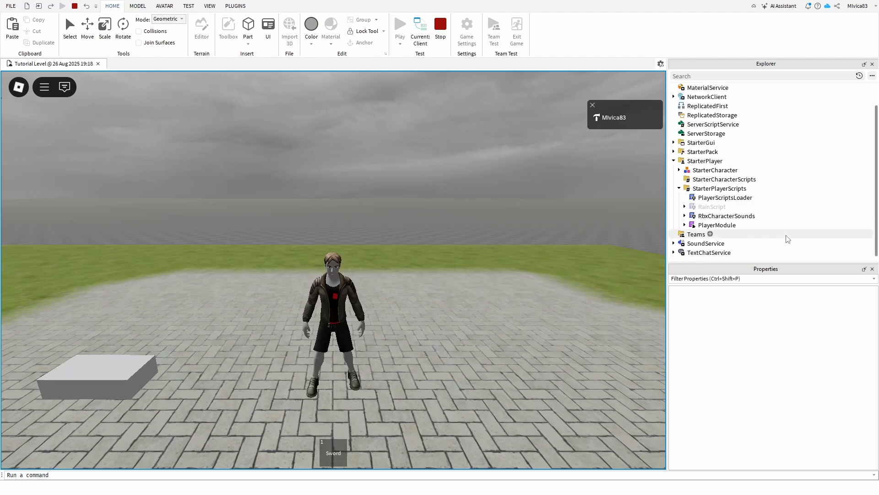
mouse_move(725, 215)
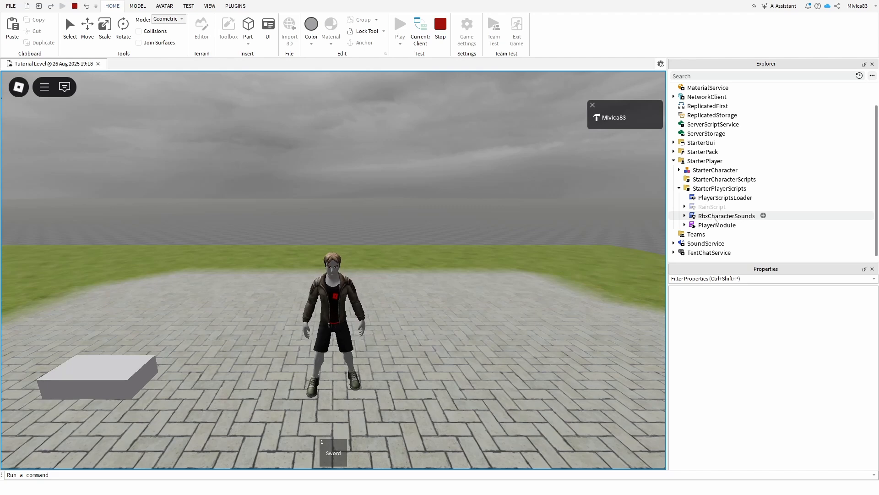
double_click(726, 215)
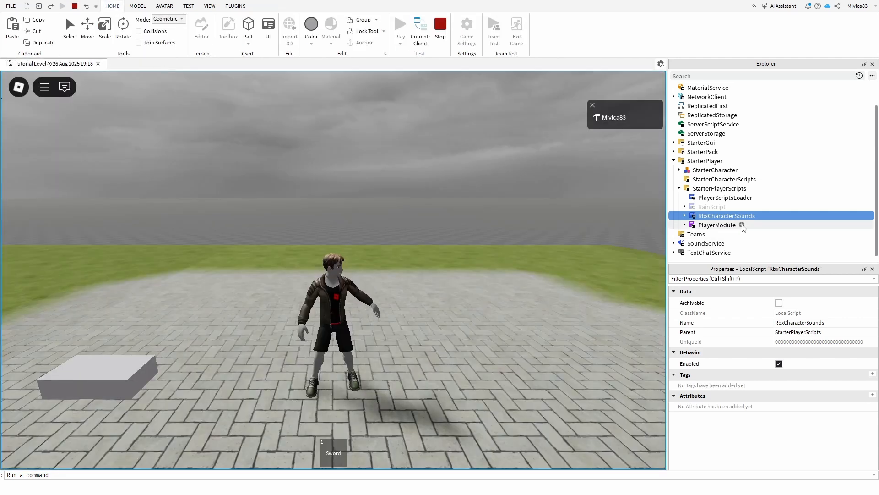
right_click(727, 215)
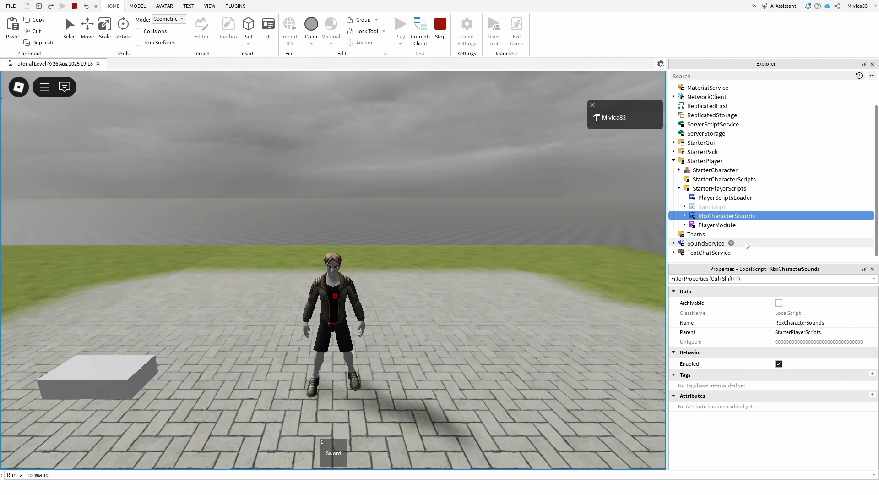
left_click(400, 25)
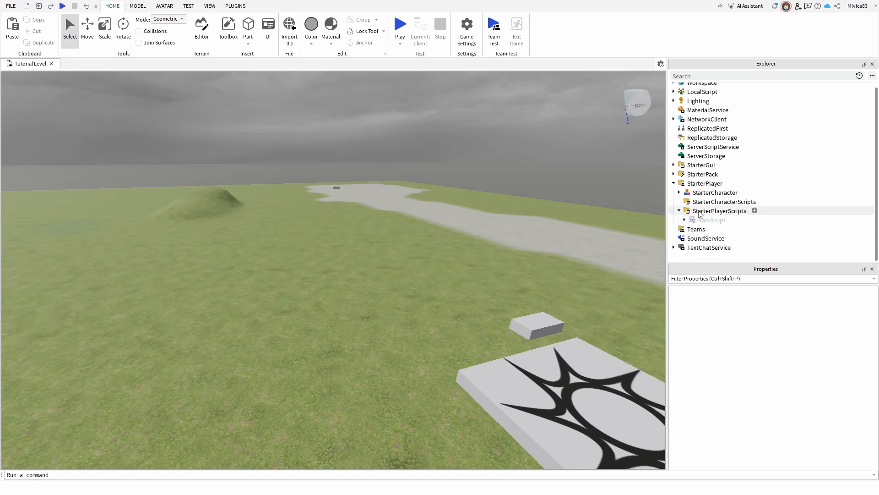
- Paste RbxCharacterSounds into StarterPlayerScripts and select the pasted script
right_click(719, 210)
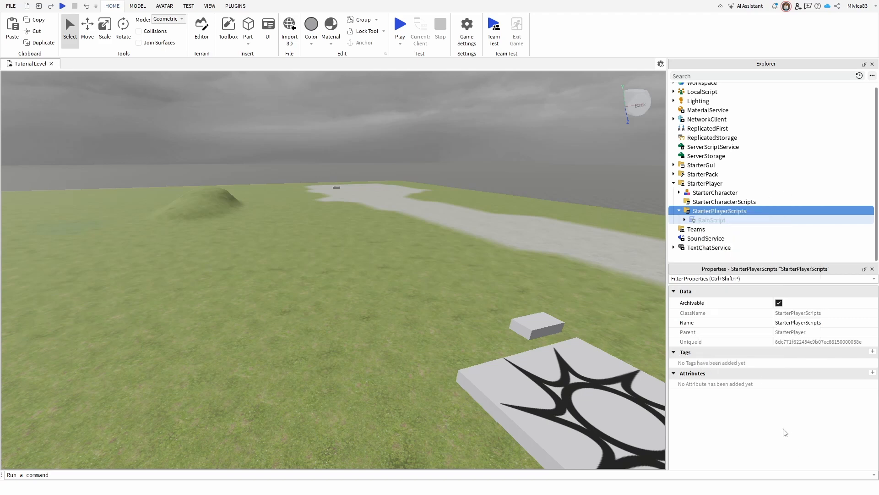
right_click(719, 210)
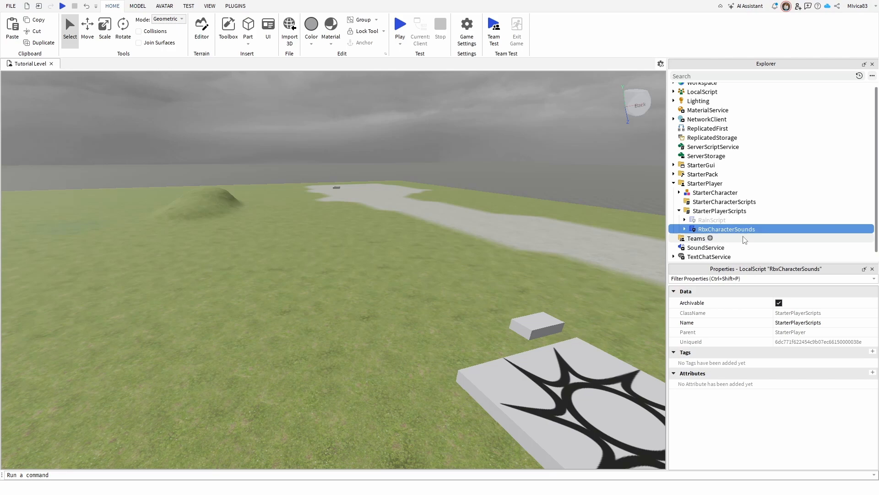
left_click(726, 228)
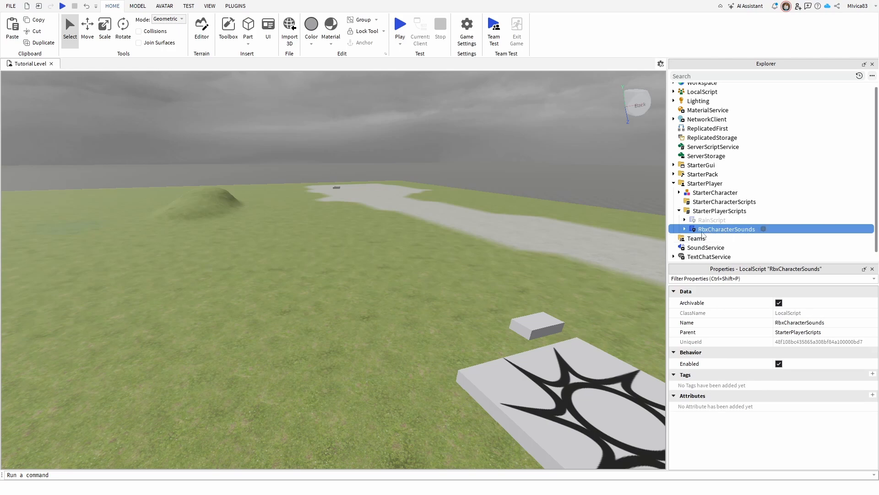
mouse_move(721, 235)
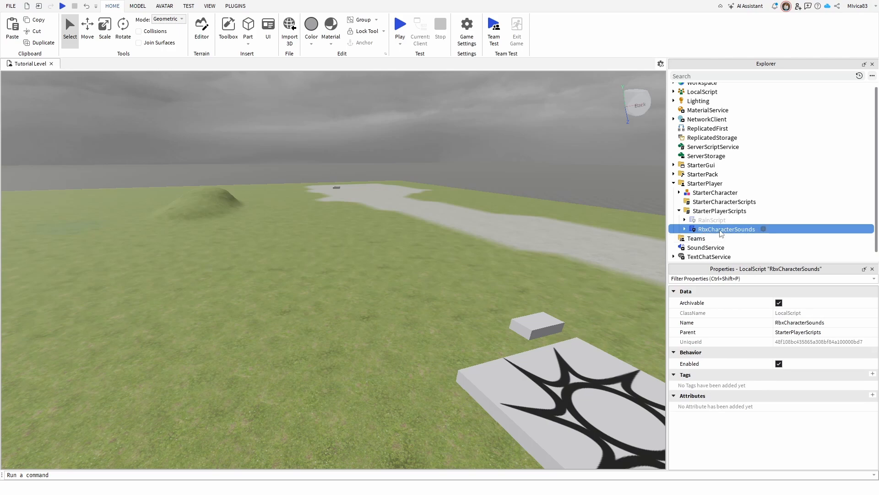
- Open the pasted RbxCharacterSounds and select the Running footstep SoundId to clear
double_click(727, 228)
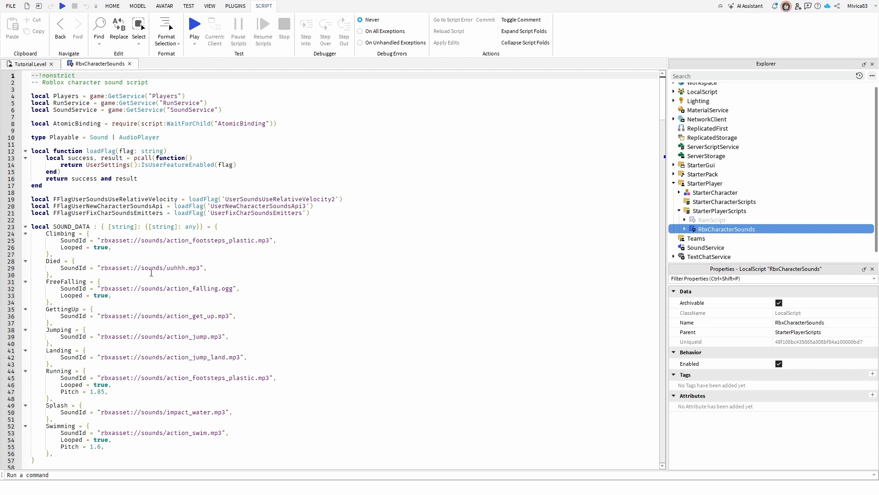
scroll("down", 3)
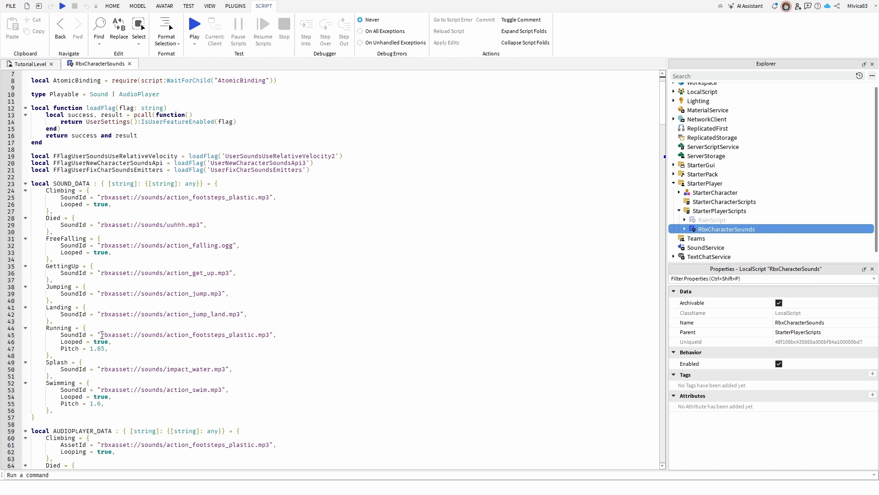
left_click(185, 334)
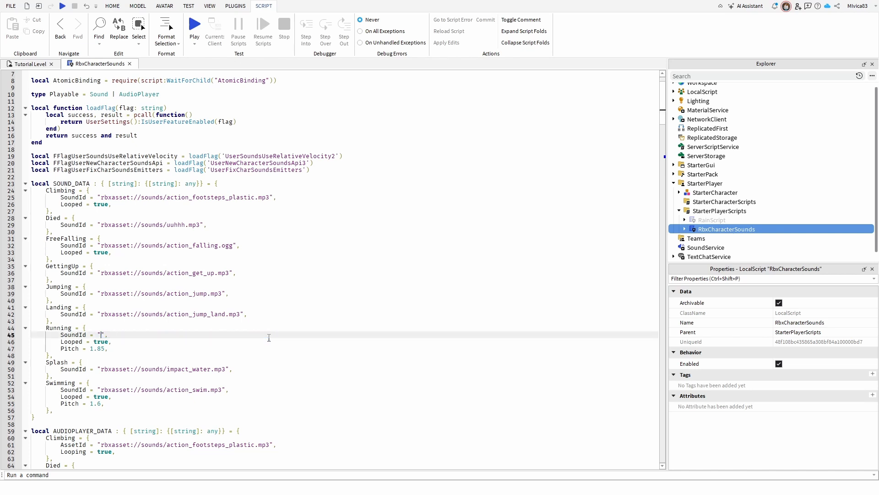
mouse_move(304, 346)
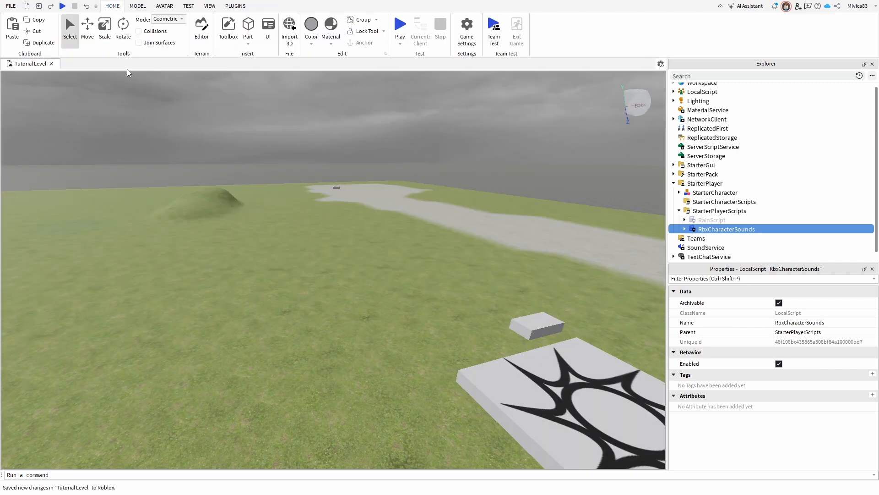
double_click(727, 229)
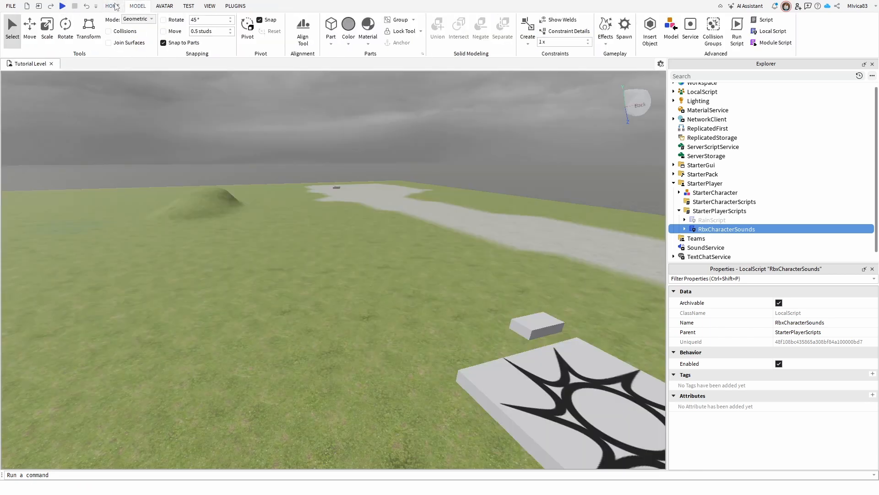
left_click(62, 6)
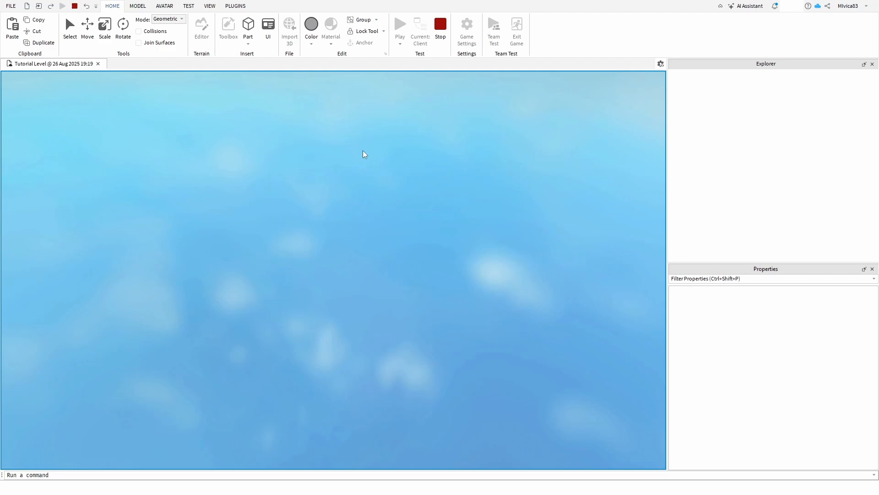
left_click(400, 25)
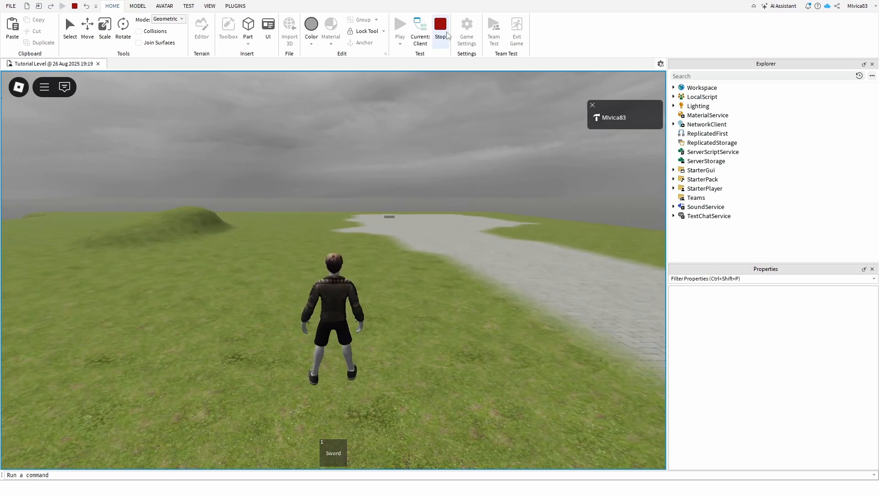
mouse_move(440, 27)
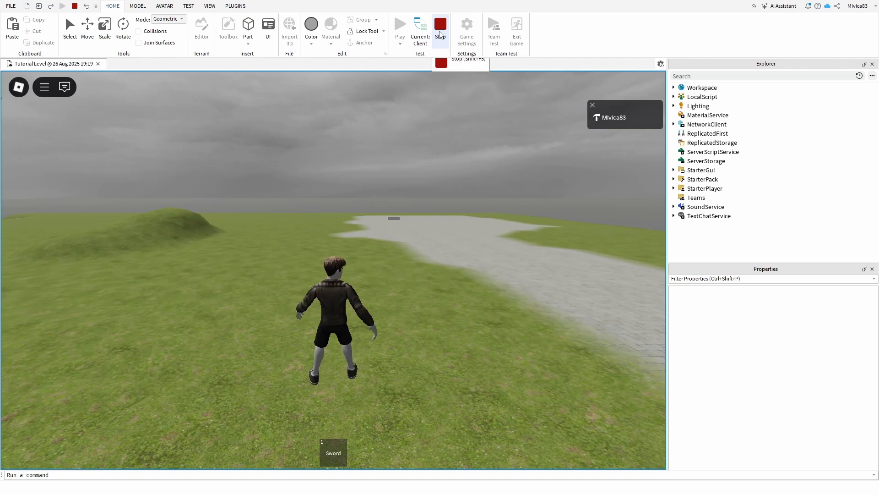
left_click(440, 27)
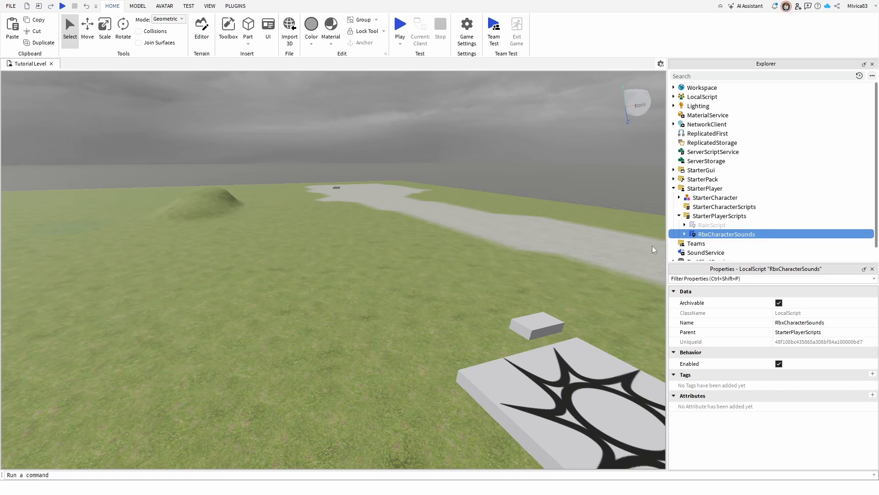
mouse_move(441, 54)
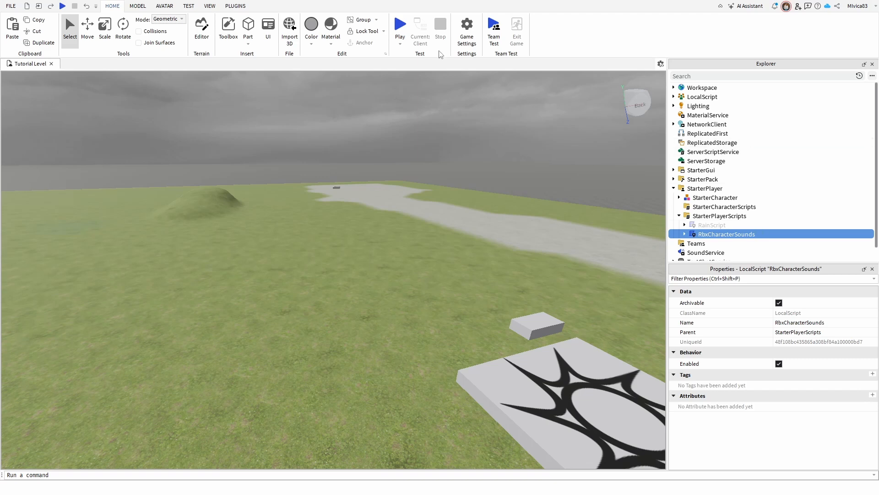
mouse_move(743, 245)
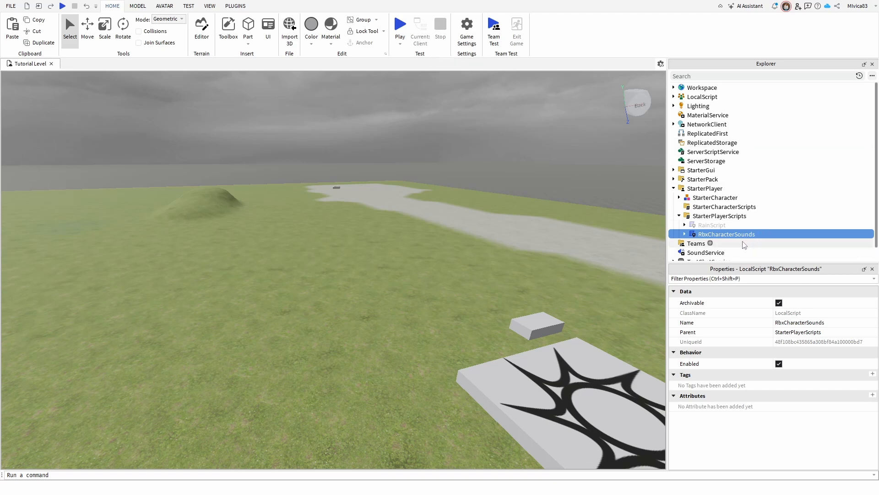
mouse_move(720, 219)
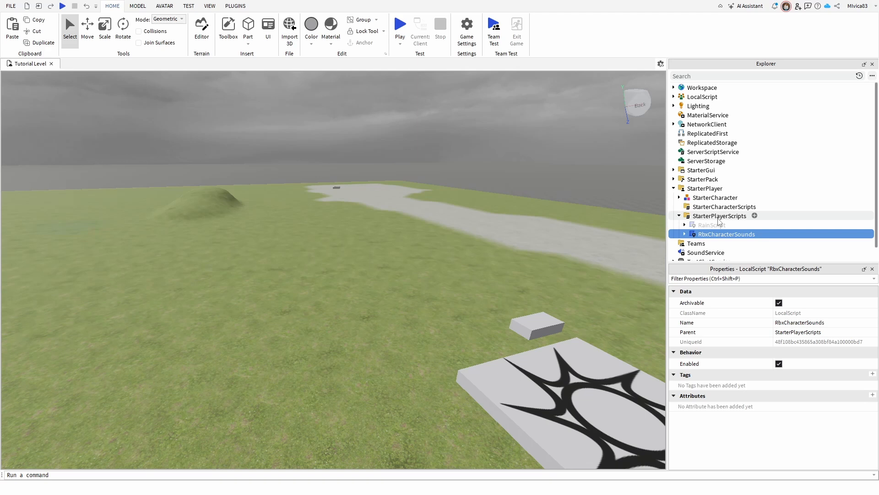
mouse_move(546, 249)
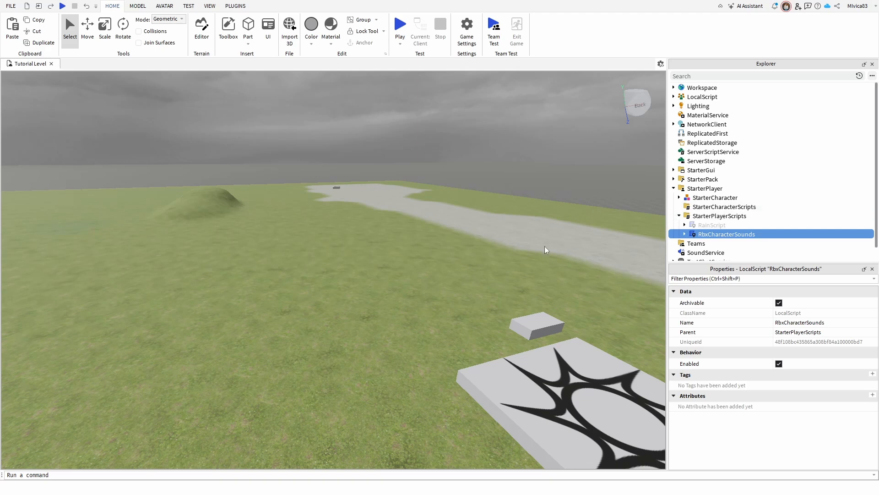
mouse_move(542, 248)
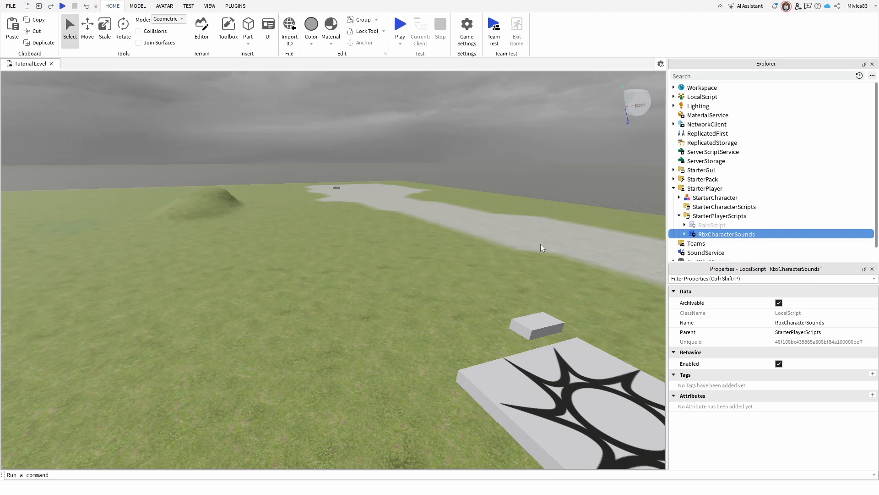
mouse_move(600, 137)
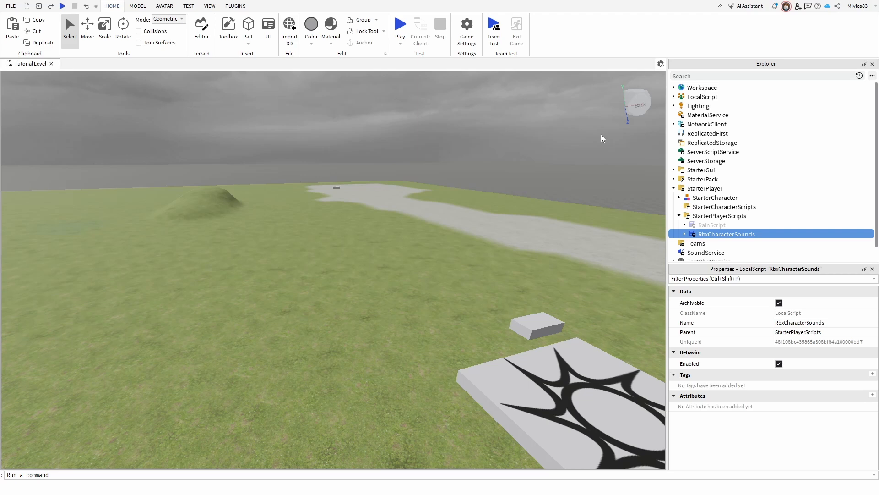